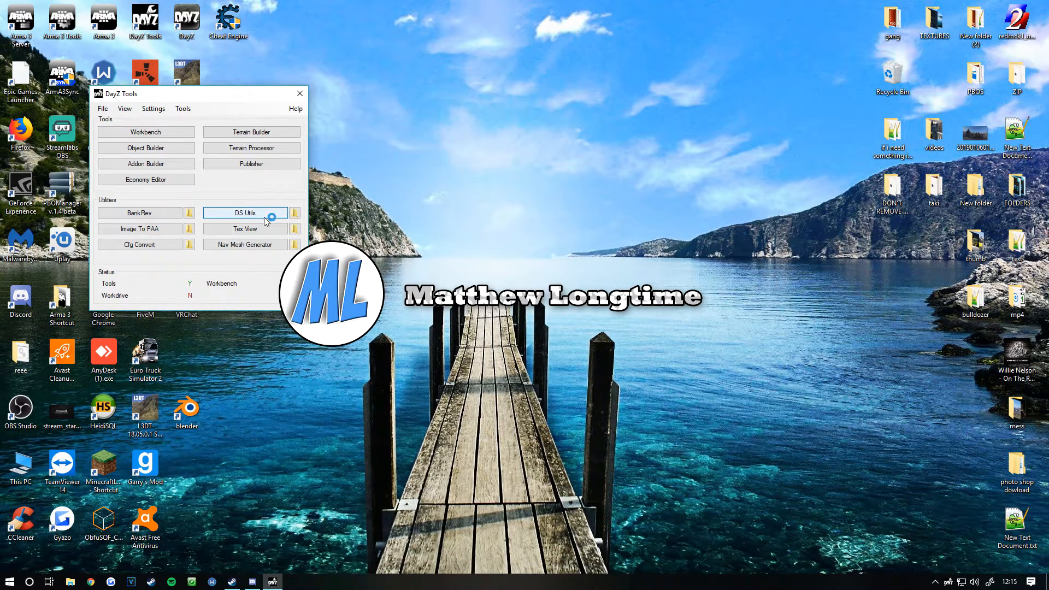
# - Launch DS Utils from the Utilities section of the DayZ Tools launcher
pyautogui.click(245, 212)
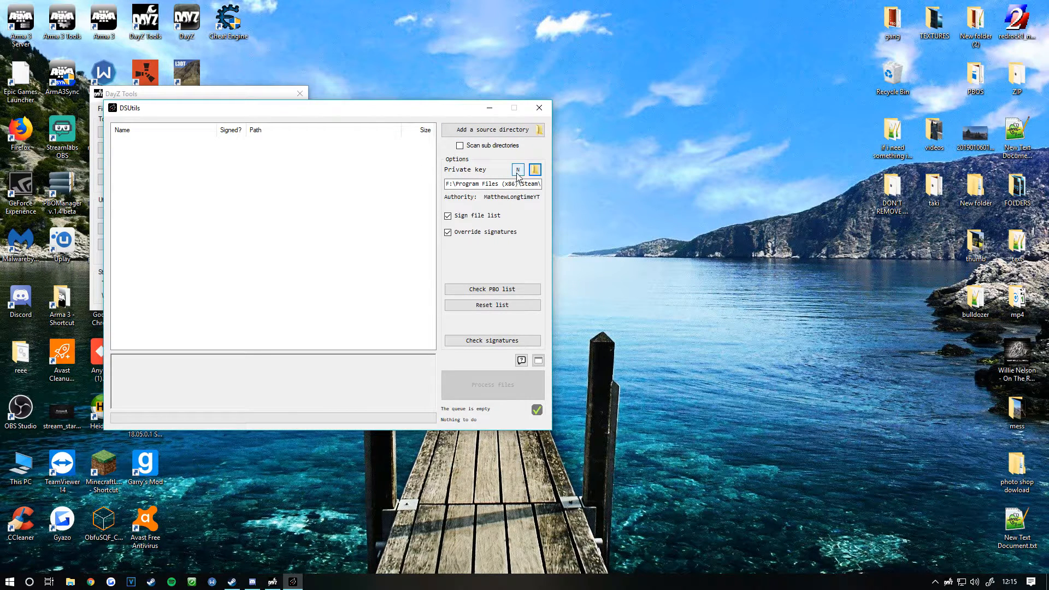
# - Create a private key with authority name 'test' and acknowledge the safety warning
pyautogui.click(517, 170)
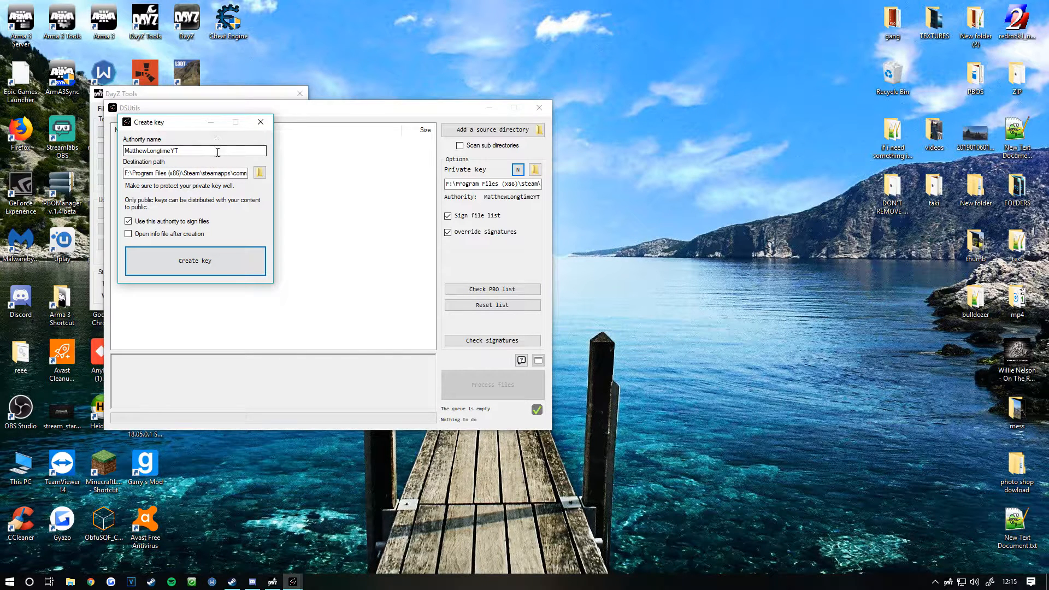
pyautogui.write('test')
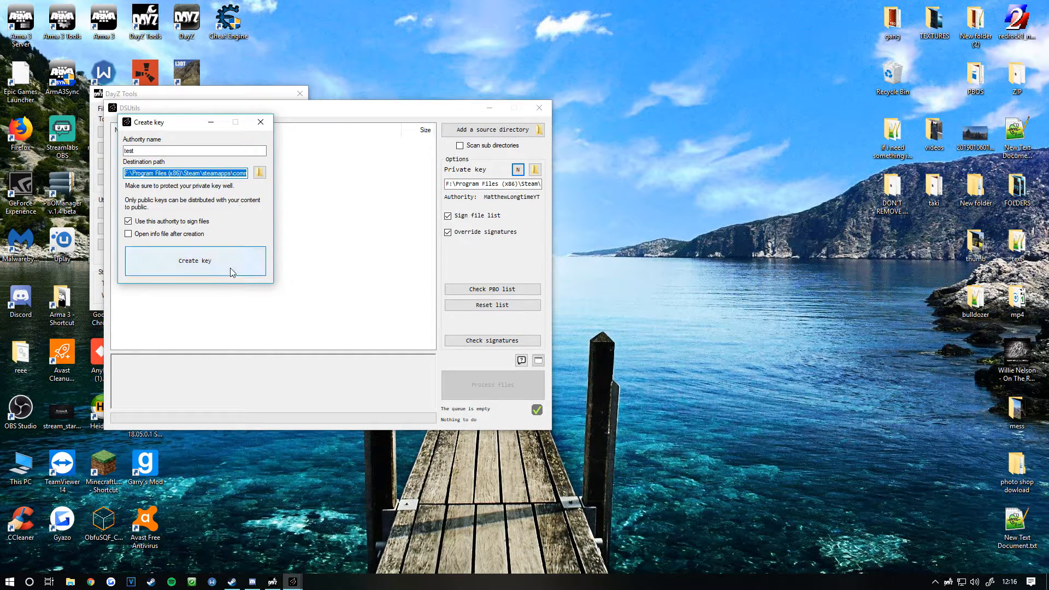
pyautogui.click(194, 260)
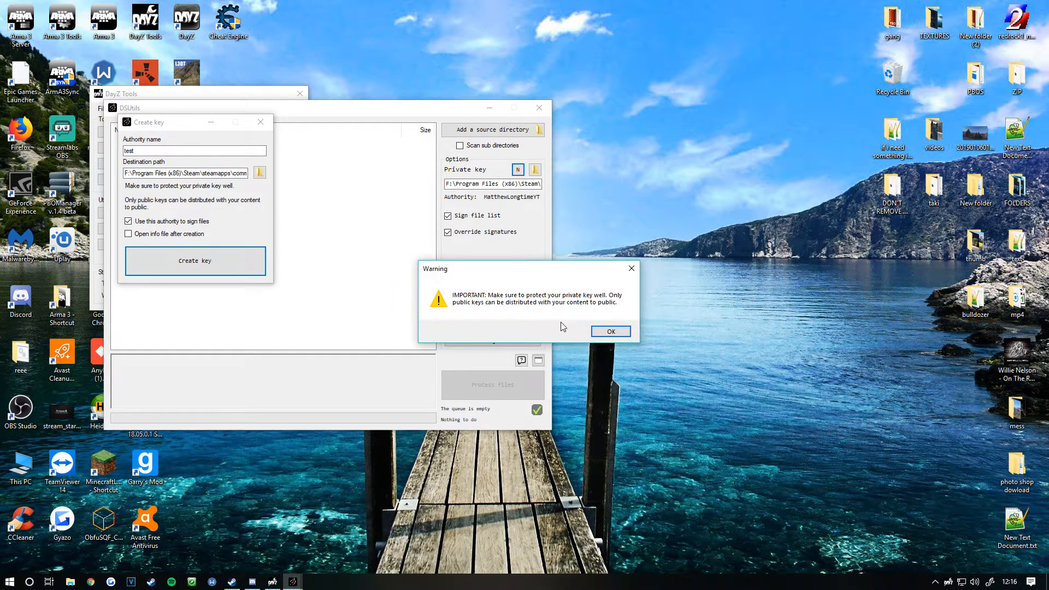
pyautogui.click(610, 331)
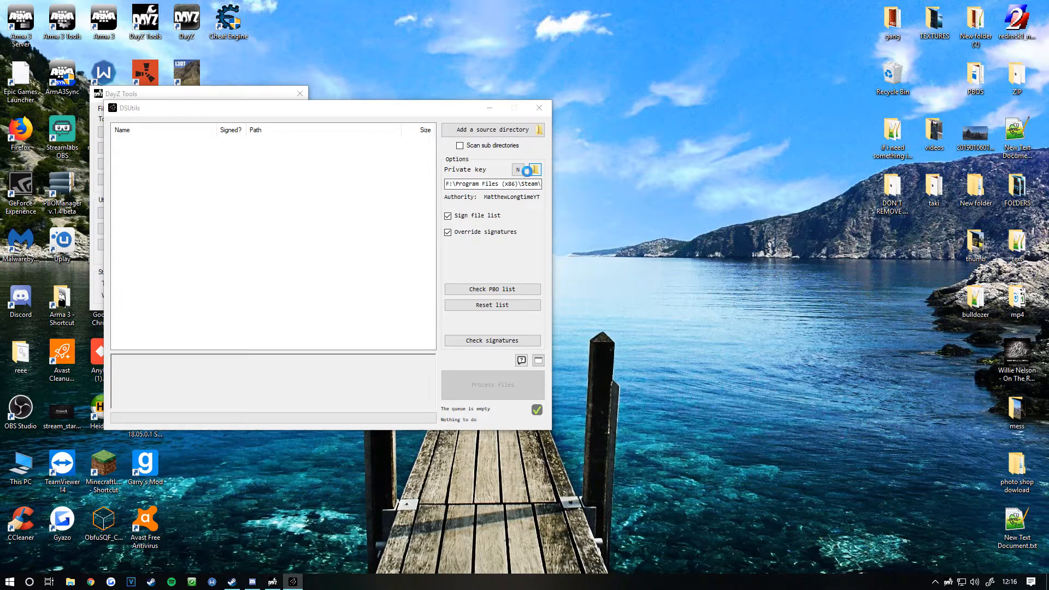
# - Load the existing MatthewLongtimeYT .biprivatekey file instead of the test key
pyautogui.click(527, 169)
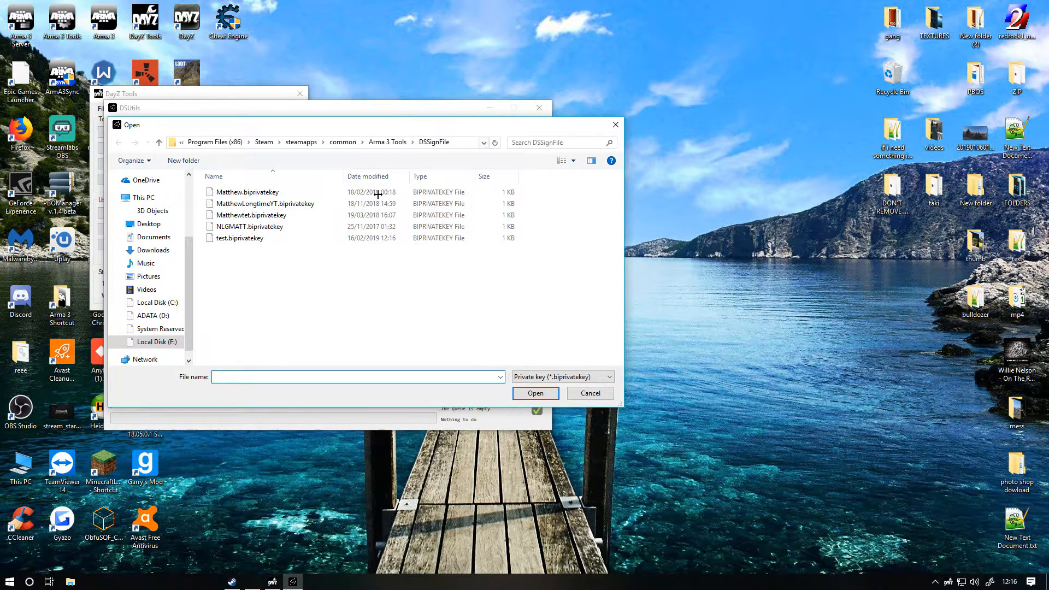
pyautogui.click(239, 238)
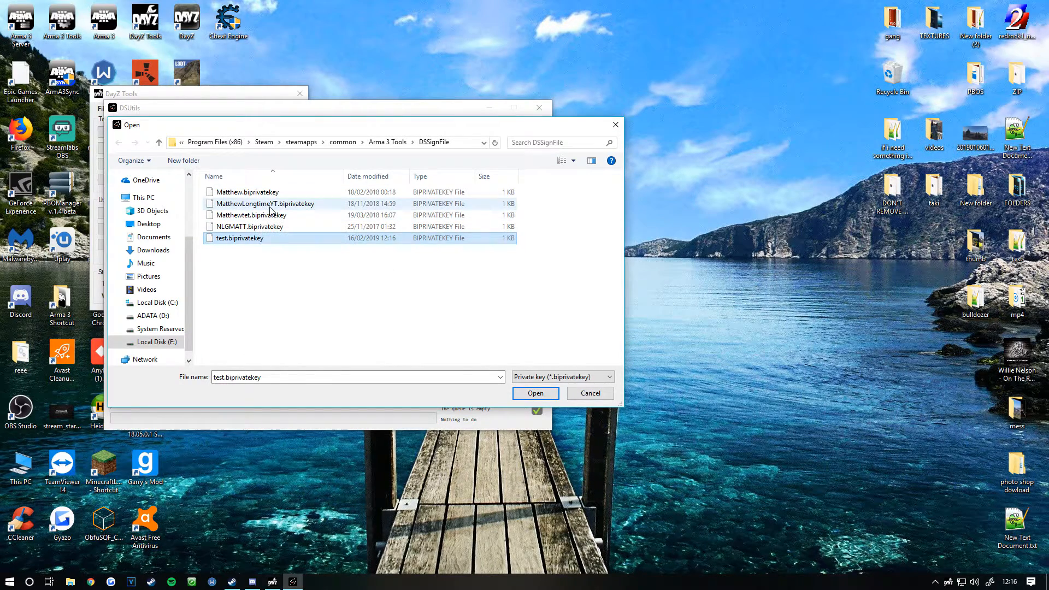
pyautogui.click(264, 204)
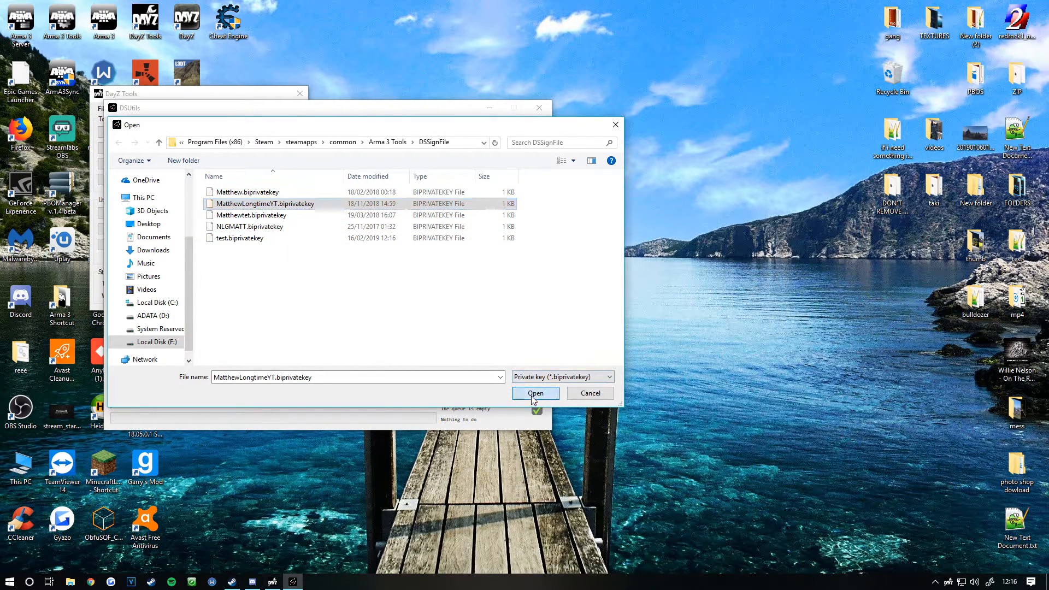
pyautogui.click(535, 393)
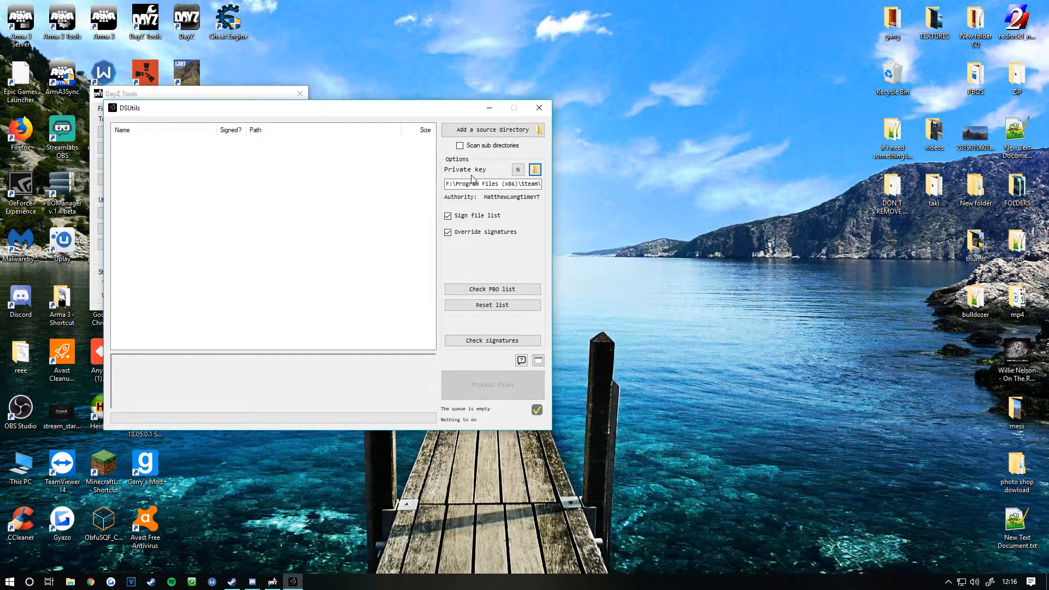
pyautogui.click(493, 128)
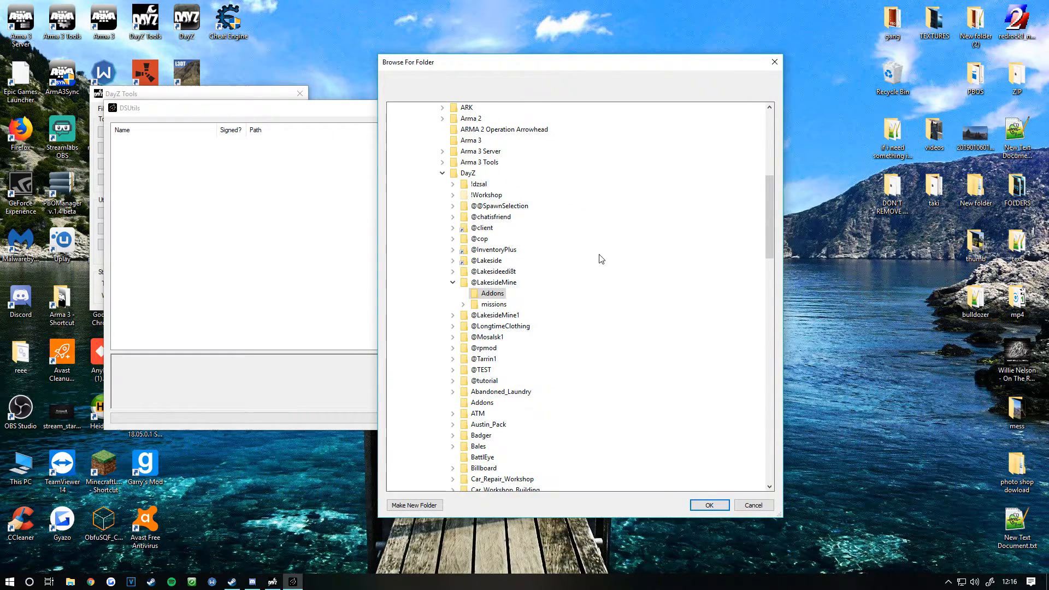
# - Queue Barriers.pbo and Lakeside.pbo from the mod's Addons folder and untick Override signatures
pyautogui.click(709, 505)
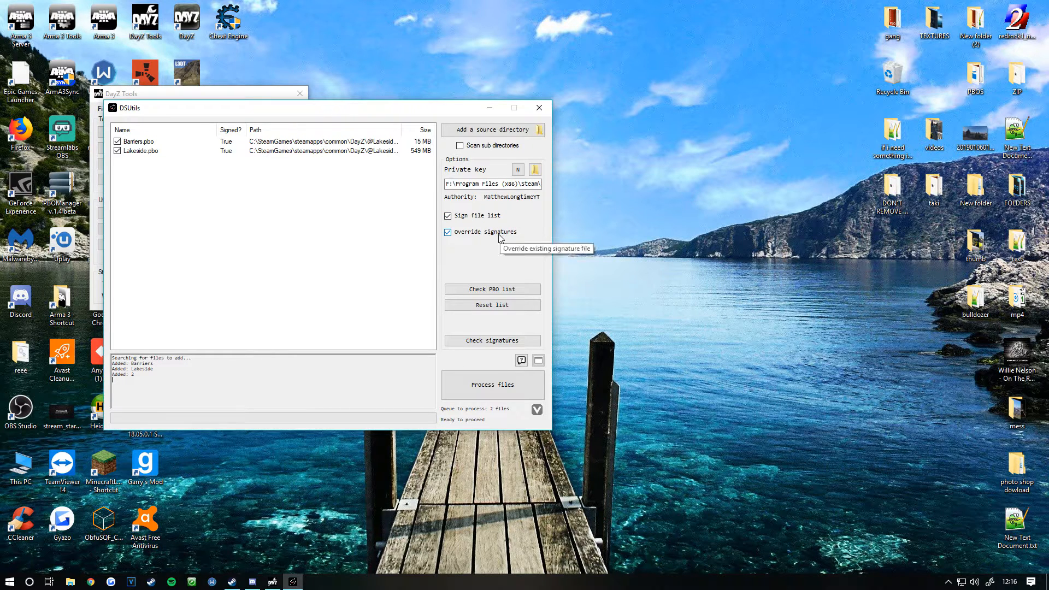
pyautogui.click(448, 232)
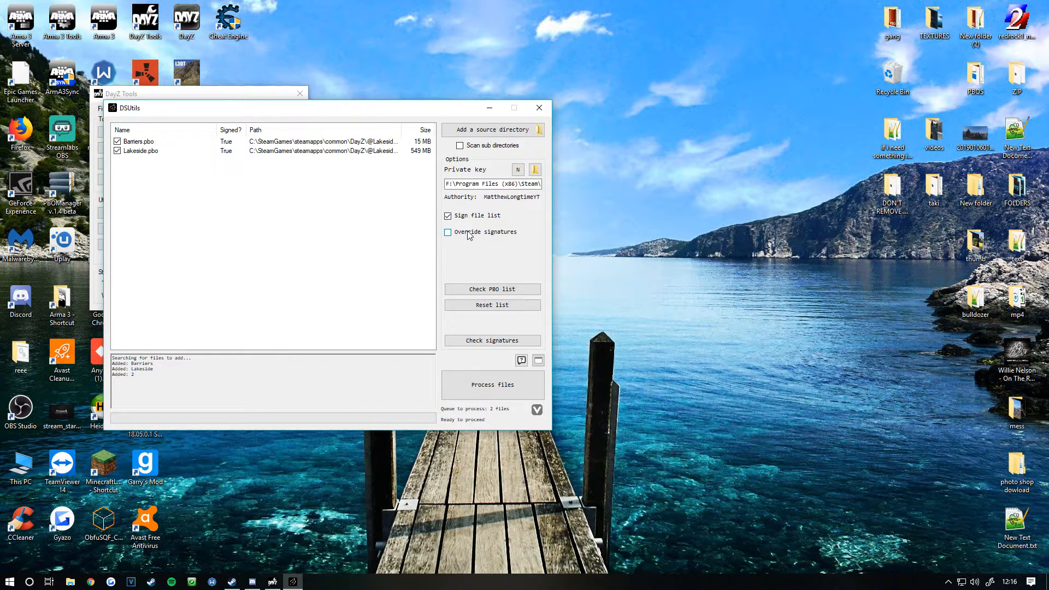
# - Re-enable Override signatures and process the two queued PBOs to sign them
pyautogui.click(447, 232)
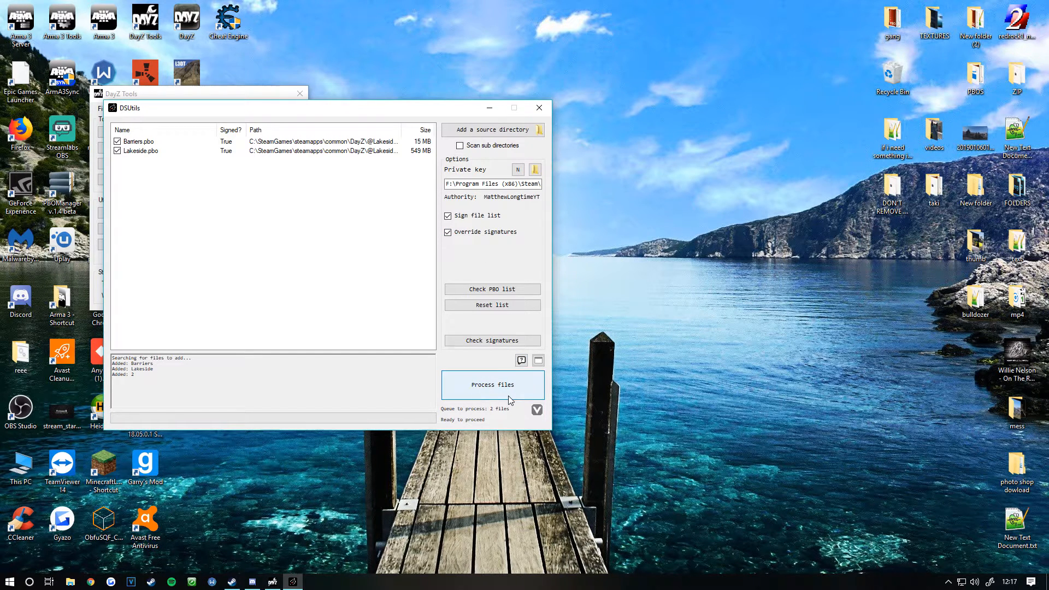
pyautogui.click(491, 384)
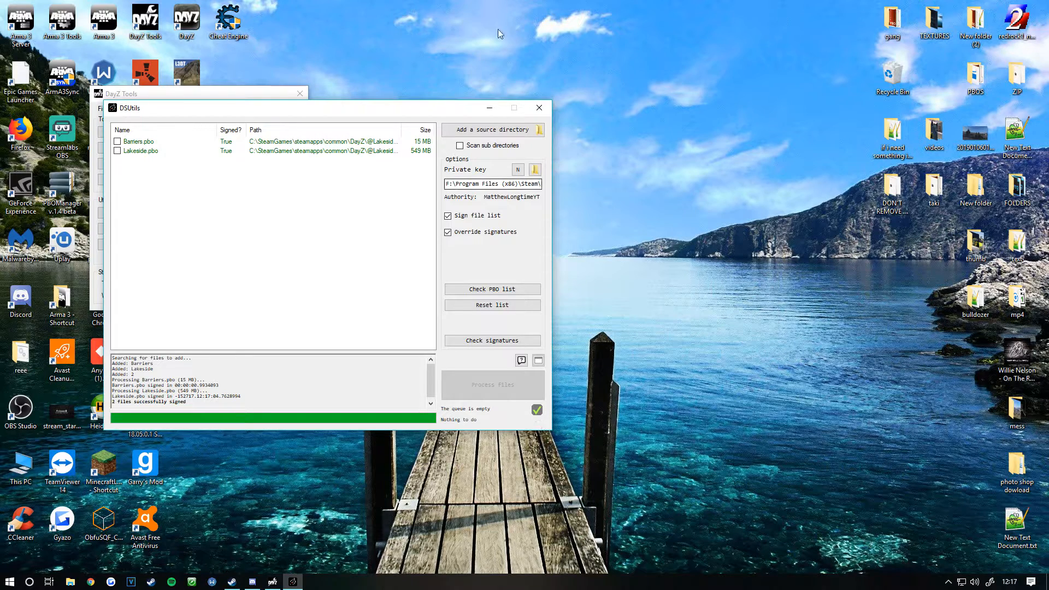
# - Close the DSUtils window, leaving the DayZ Tools launcher open
pyautogui.click(538, 107)
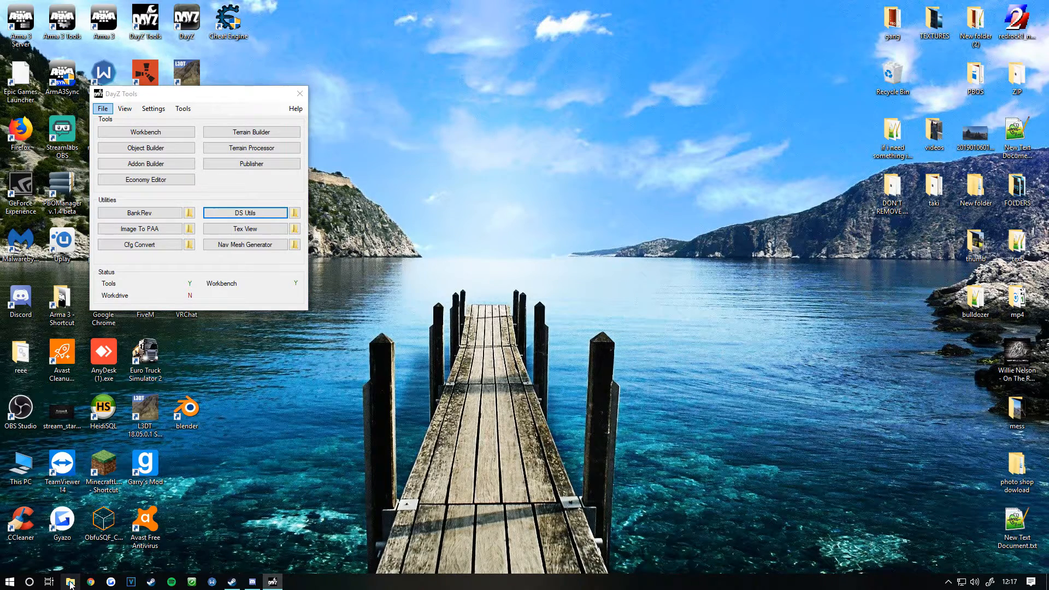
pyautogui.moveTo(266, 353)
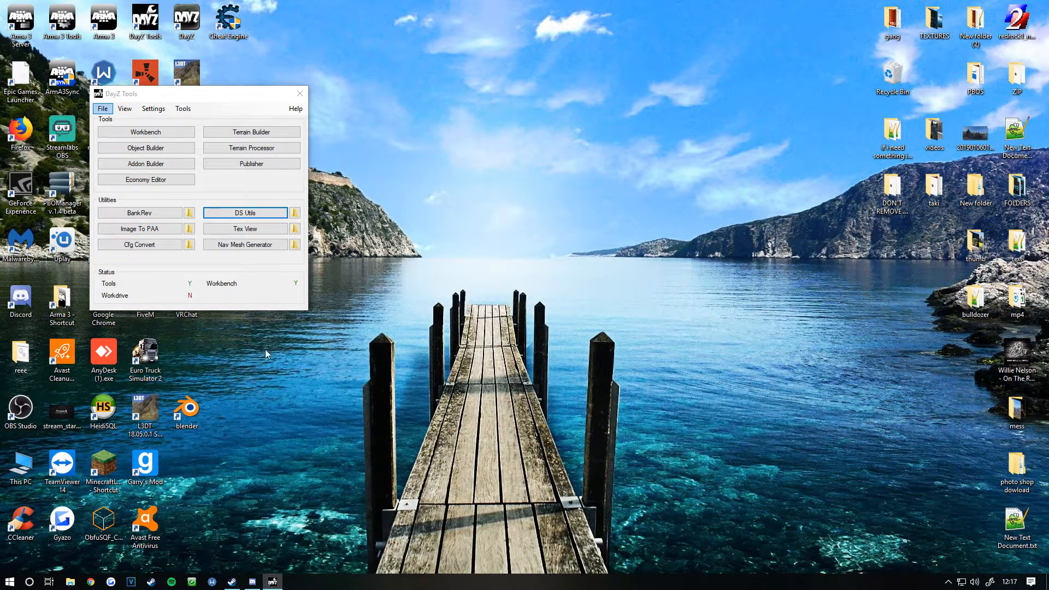
pyautogui.click(70, 580)
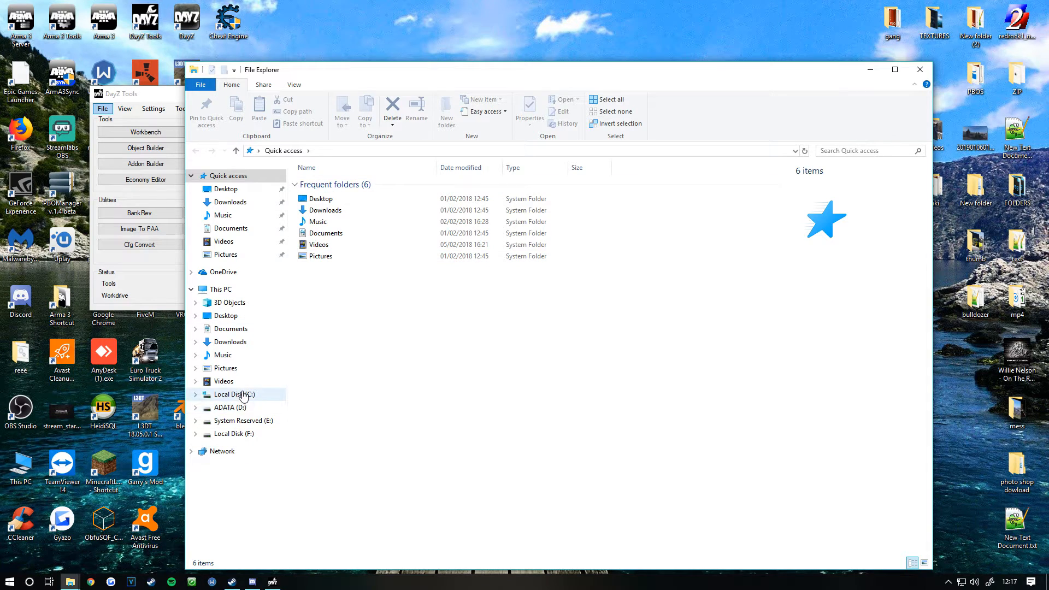
pyautogui.click(235, 394)
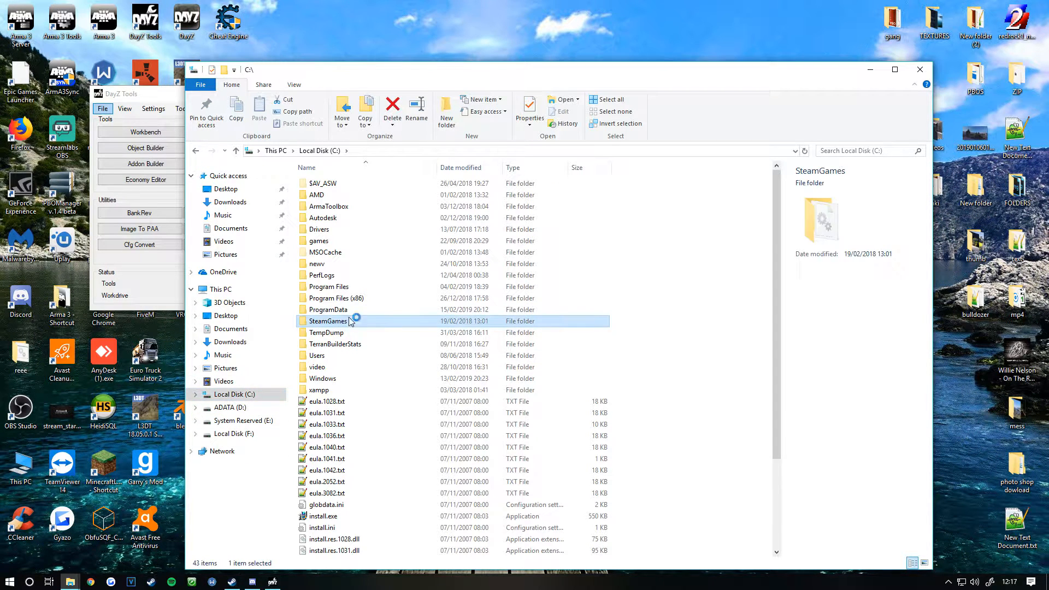
pyautogui.doubleClick(326, 321)
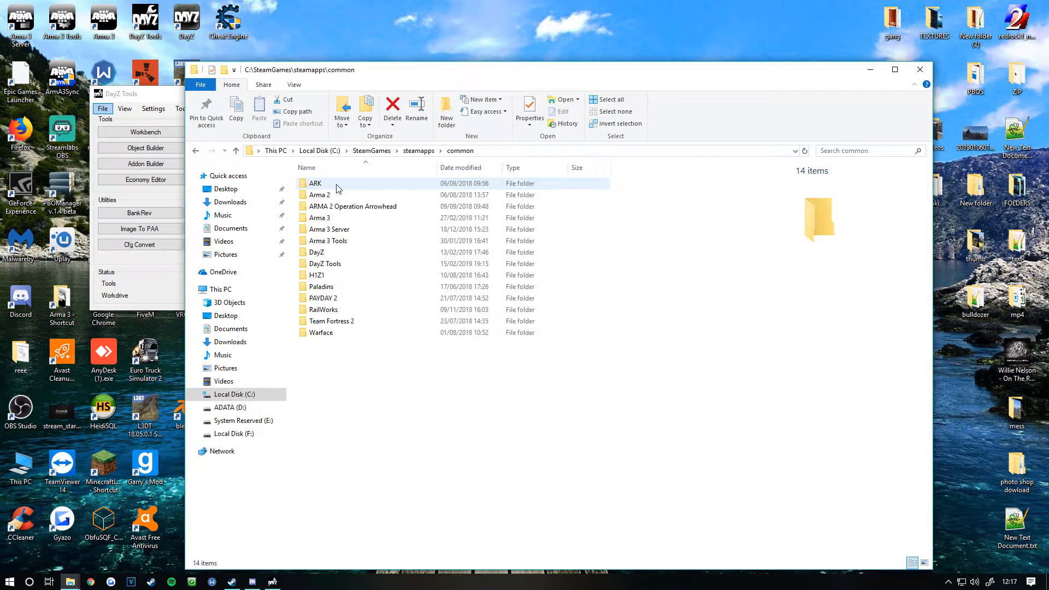
pyautogui.doubleClick(317, 252)
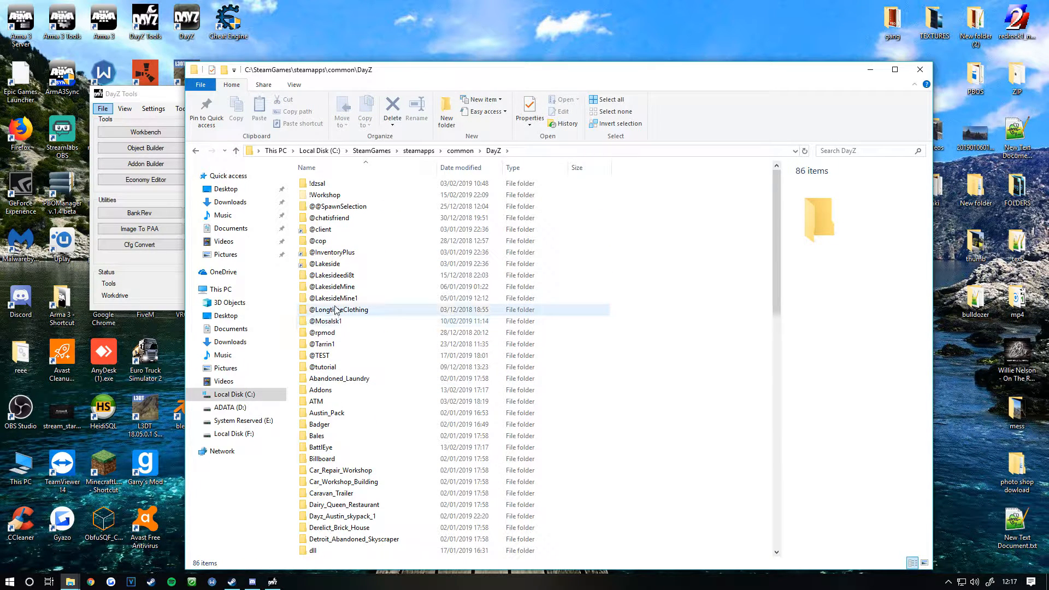
pyautogui.doubleClick(333, 298)
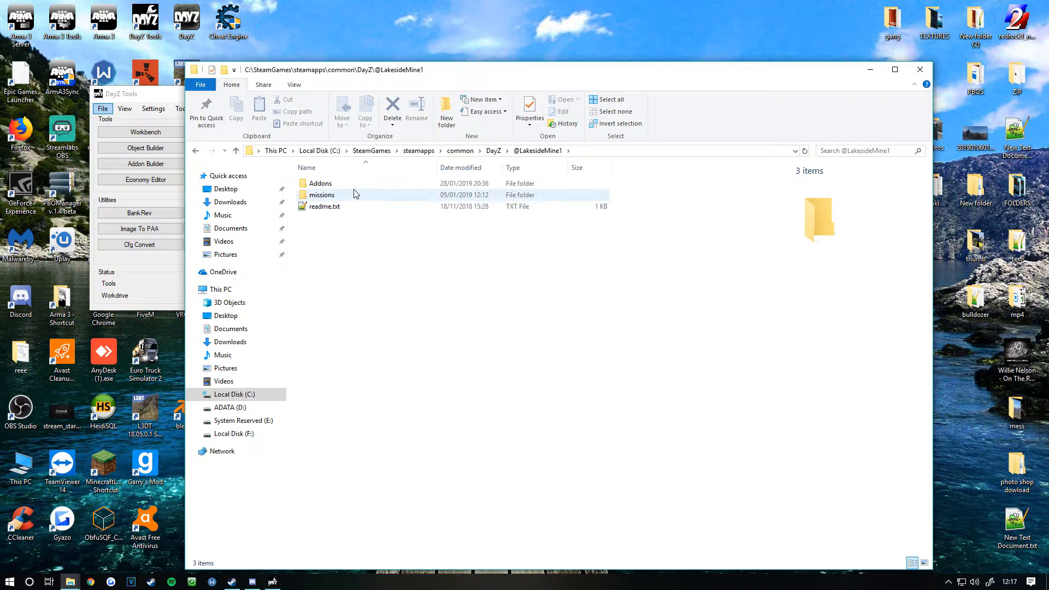
pyautogui.doubleClick(322, 183)
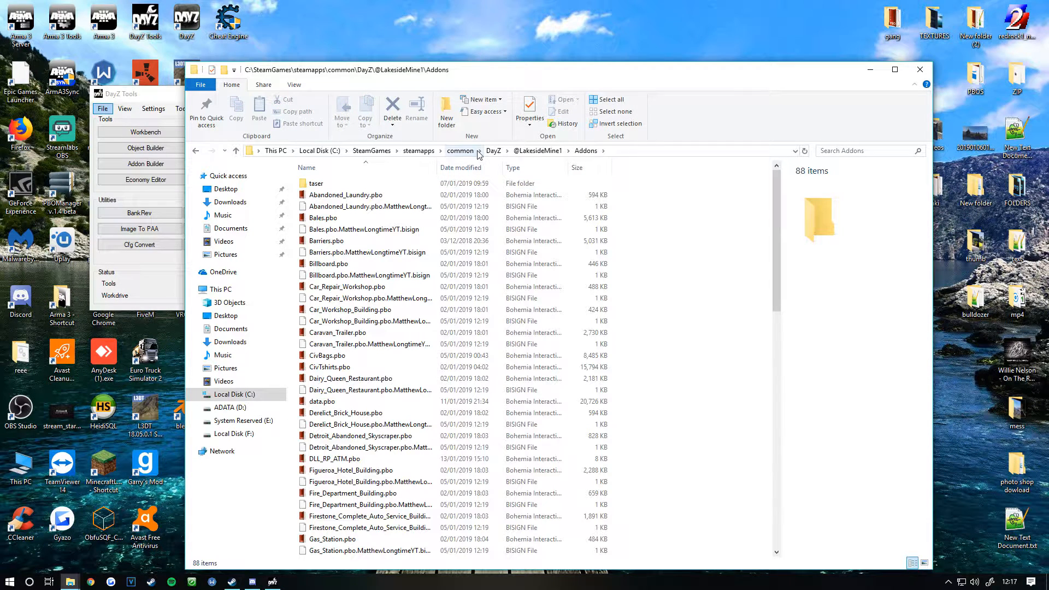
pyautogui.click(369, 321)
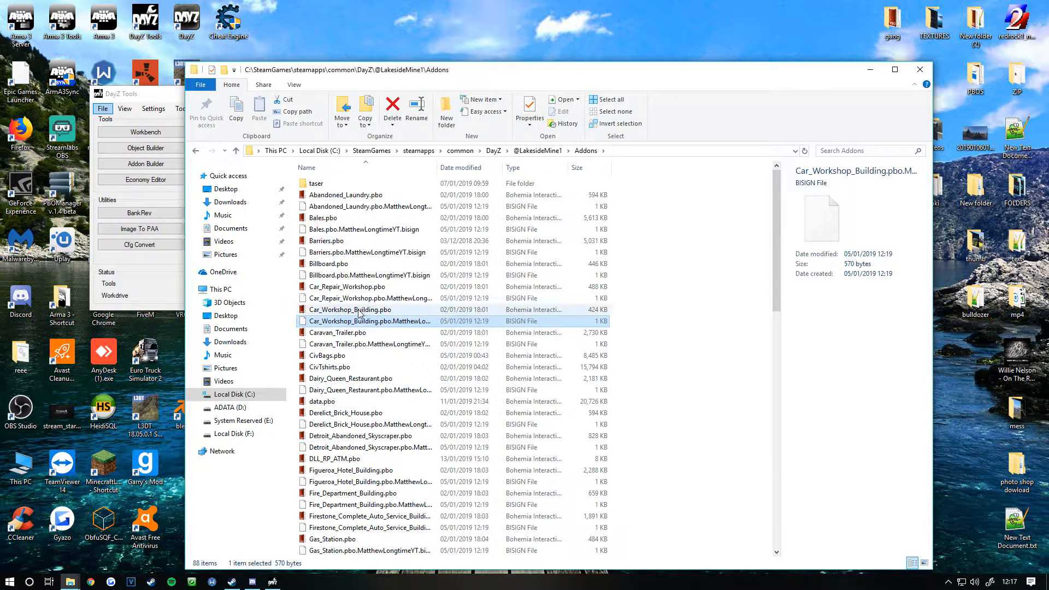
pyautogui.click(348, 309)
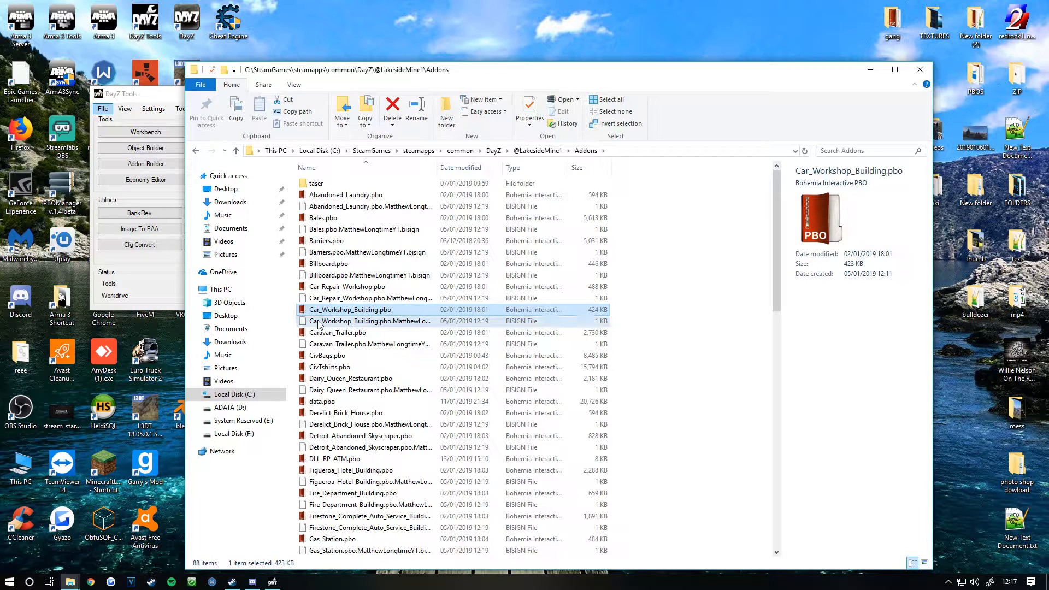
pyautogui.click(370, 322)
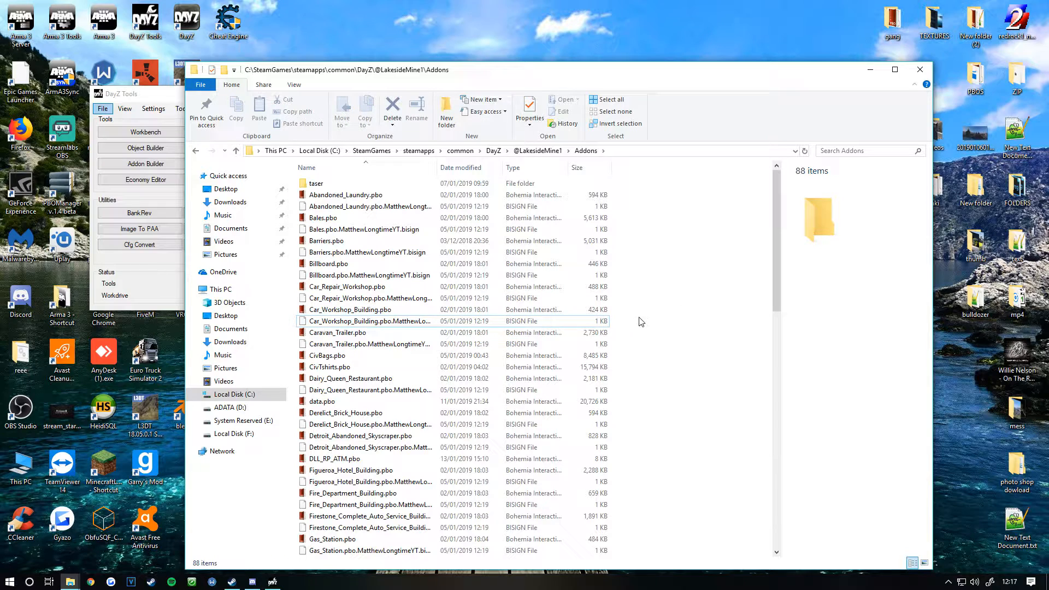
pyautogui.moveTo(624, 251)
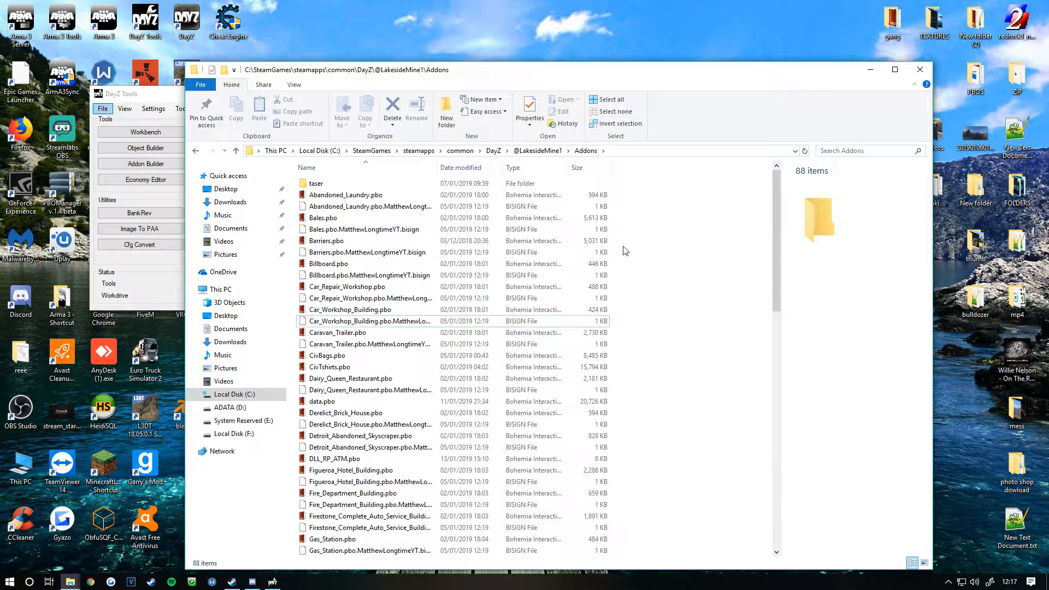
pyautogui.click(367, 252)
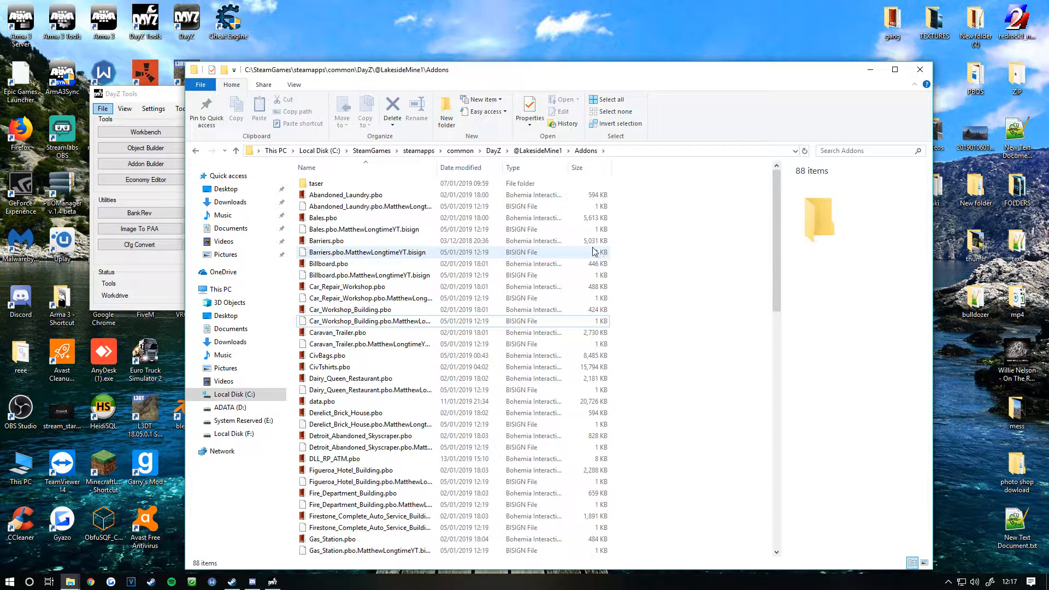